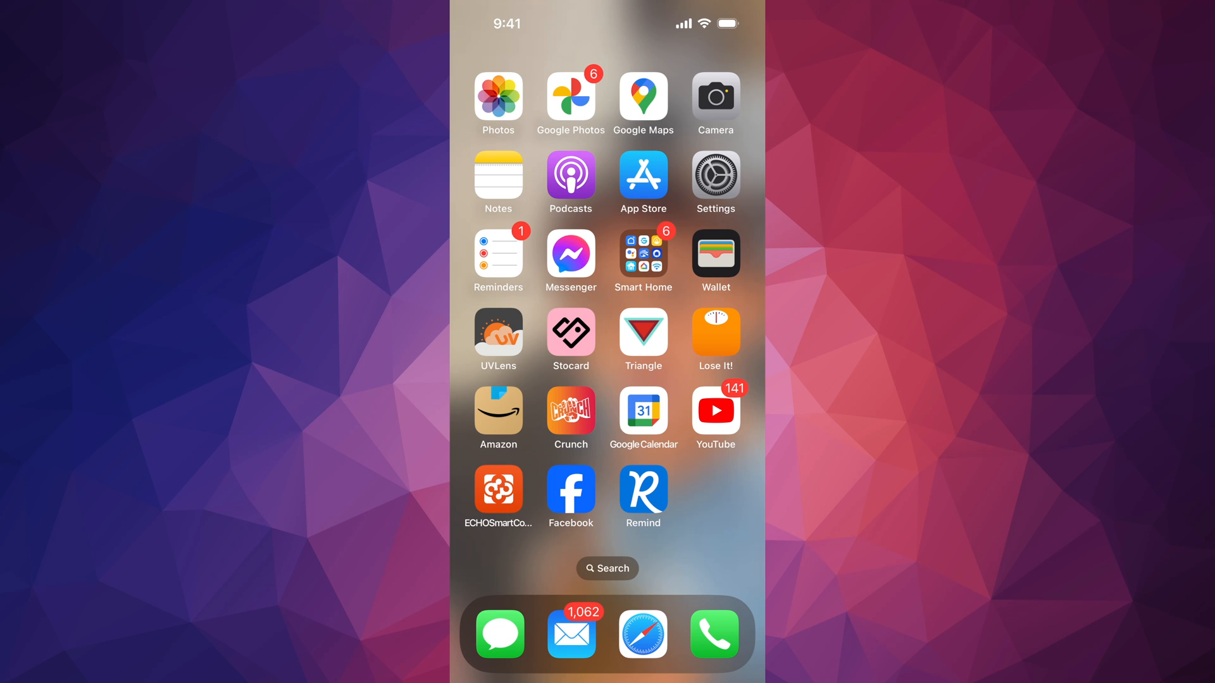
Open the Wallpaper page in Settings to see the current lock and home screen pair
{"action": "left_click", "coordinate": [715, 183]}
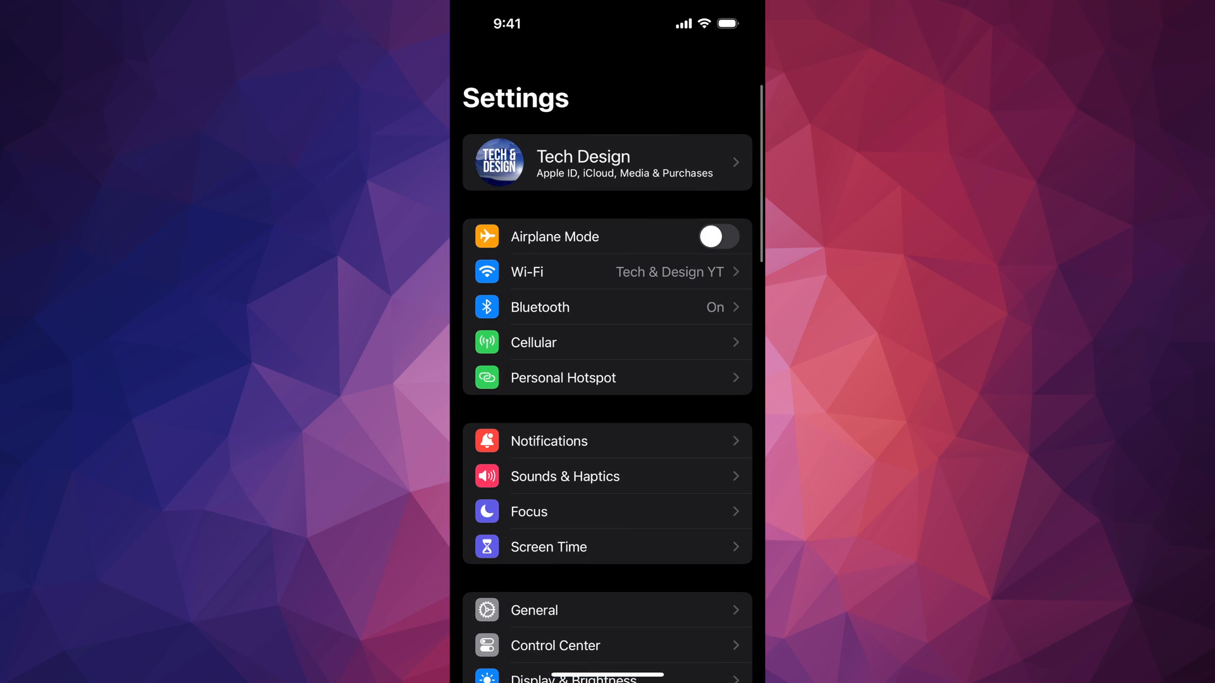
{"action": "scroll", "scroll_direction": "down", "scroll_amount": 3}
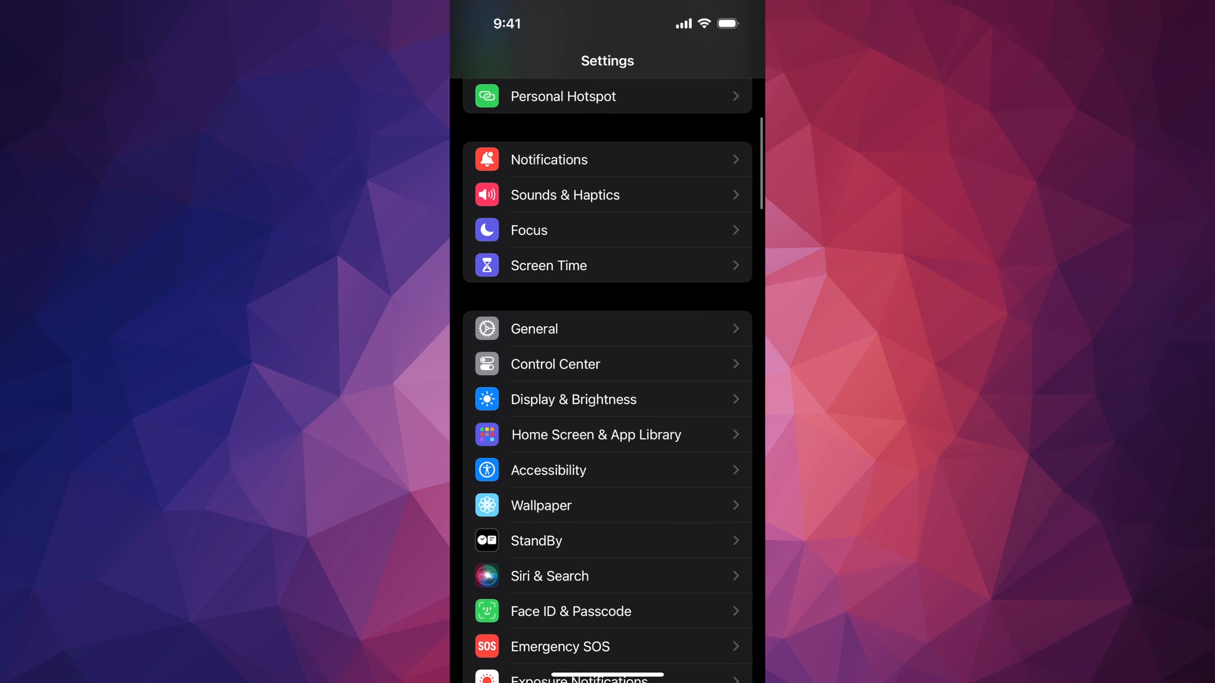
{"action": "left_click", "coordinate": [540, 505]}
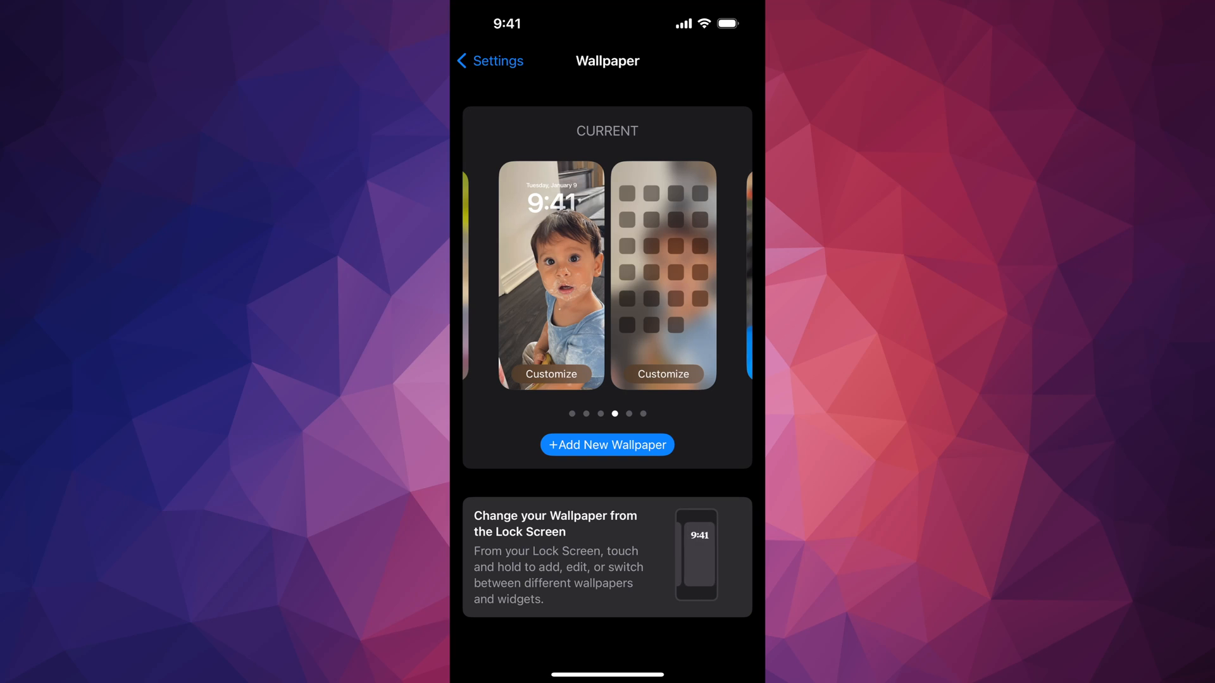
Customize the current lock screen and show the Batteries widget options
{"action": "left_click", "coordinate": [551, 374]}
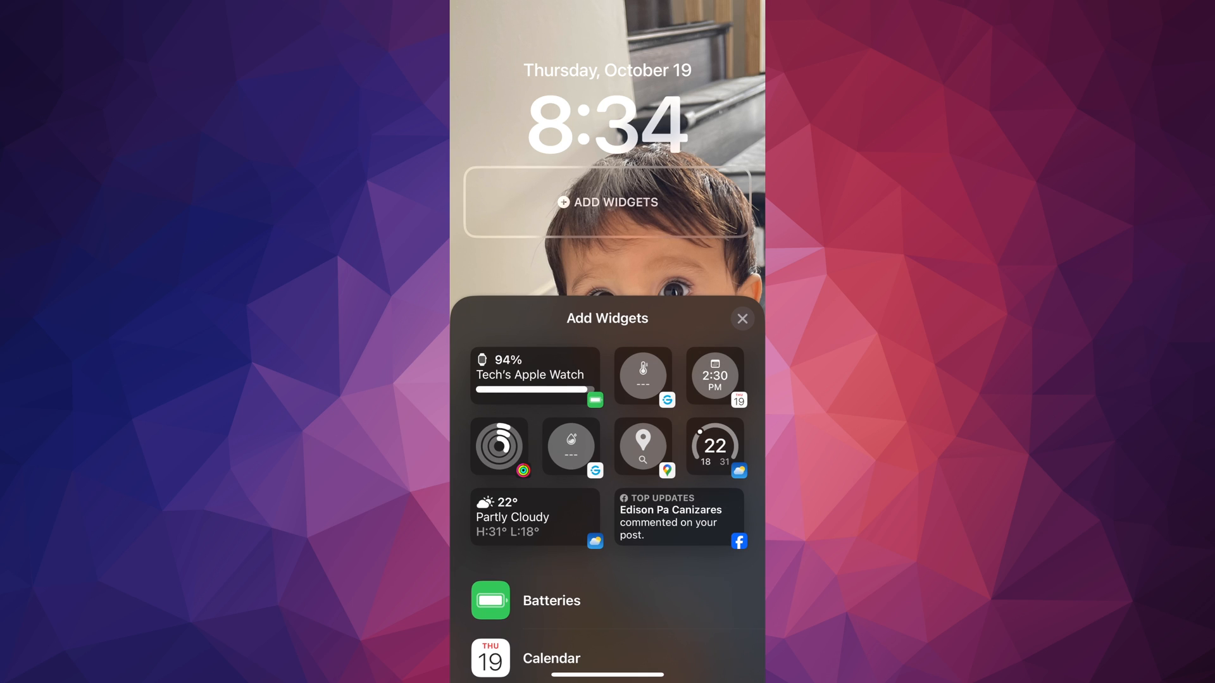
{"action": "scroll", "scroll_direction": "down", "scroll_amount": 3}
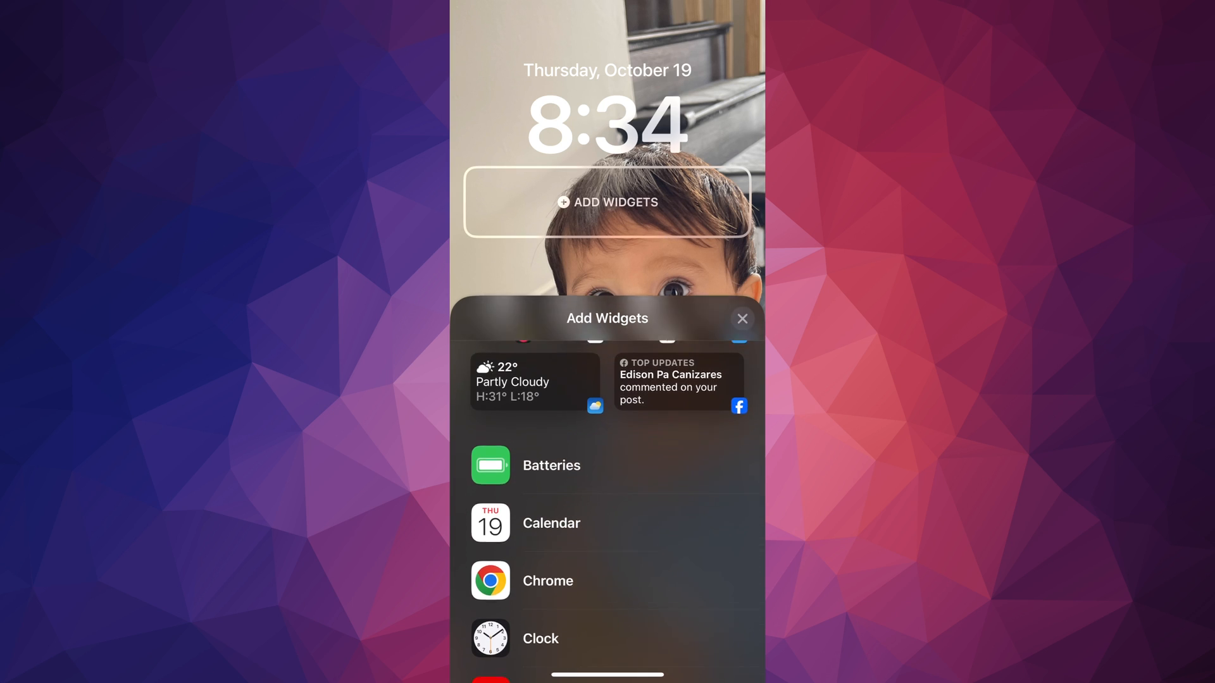
{"action": "scroll", "scroll_direction": "down", "scroll_amount": 3}
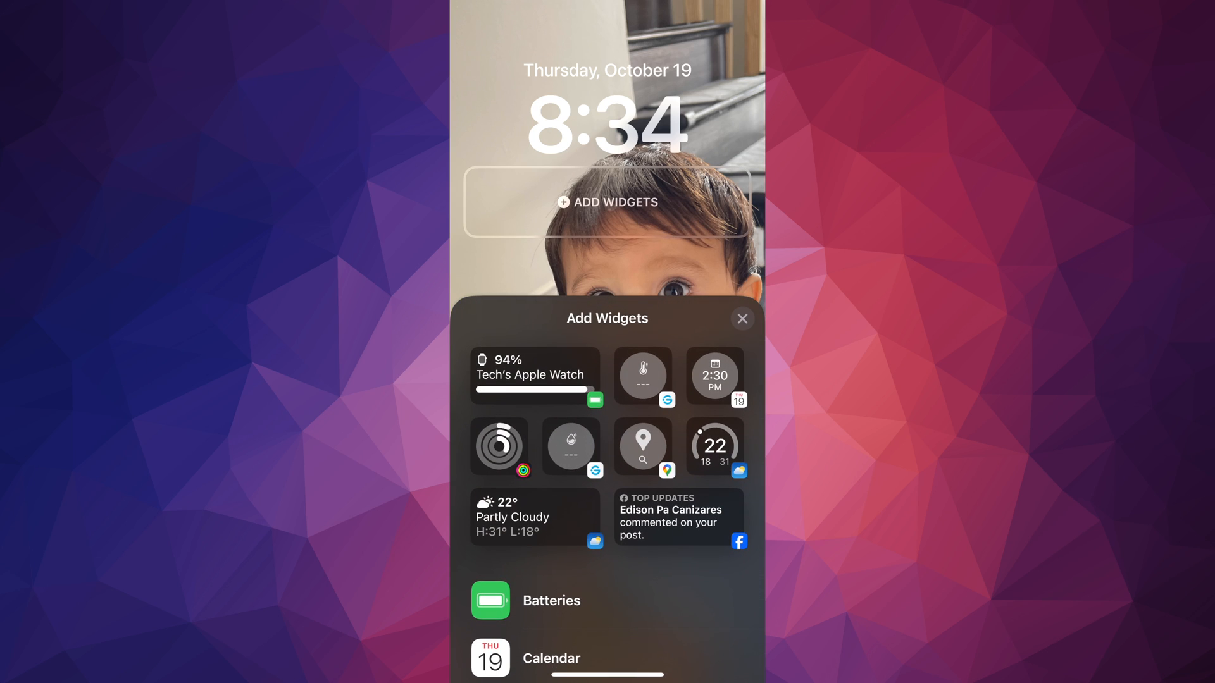
{"action": "scroll", "scroll_direction": "down", "scroll_amount": 3}
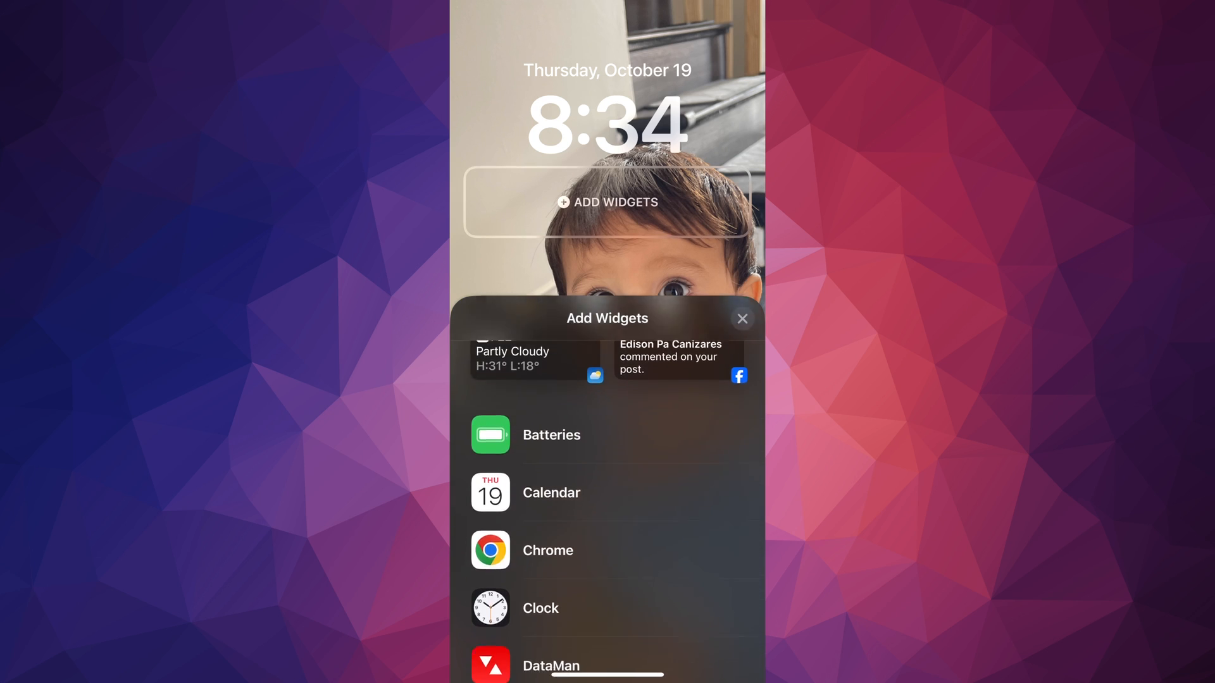
{"action": "left_click", "coordinate": [551, 434]}
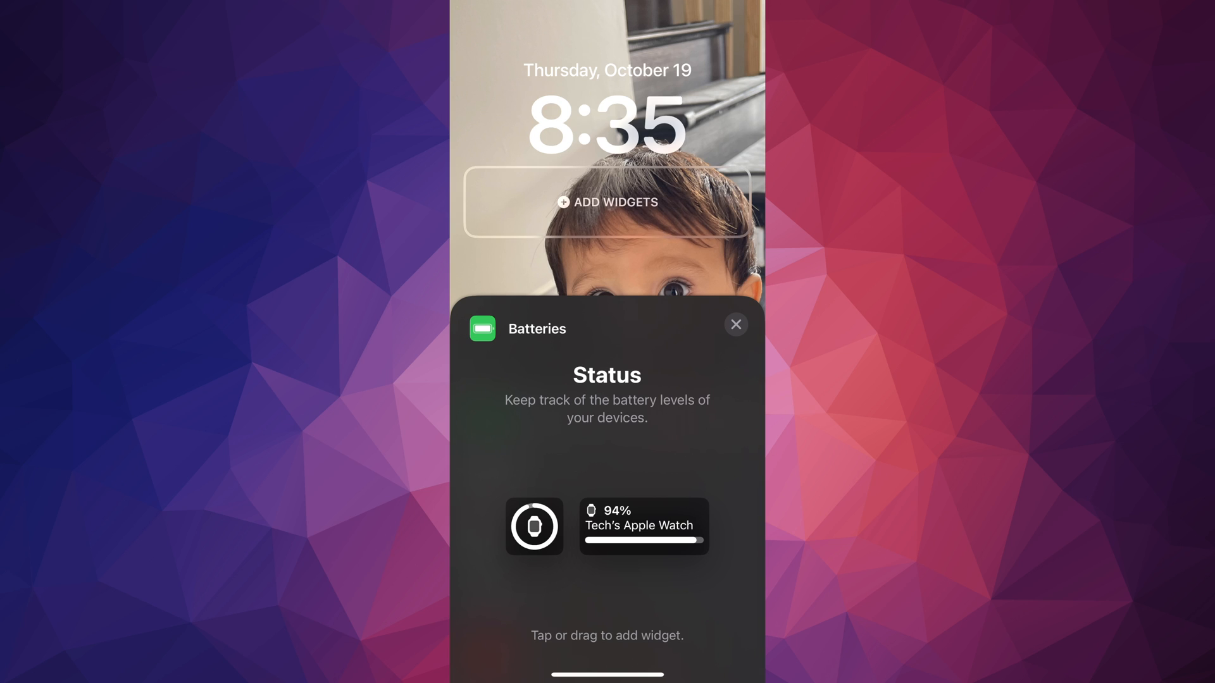
Drag the Apple Watch battery widget under the time, then close the widget list
{"action": "left_click_drag", "start_coordinate": [641, 527], "coordinate": [676, 424]}
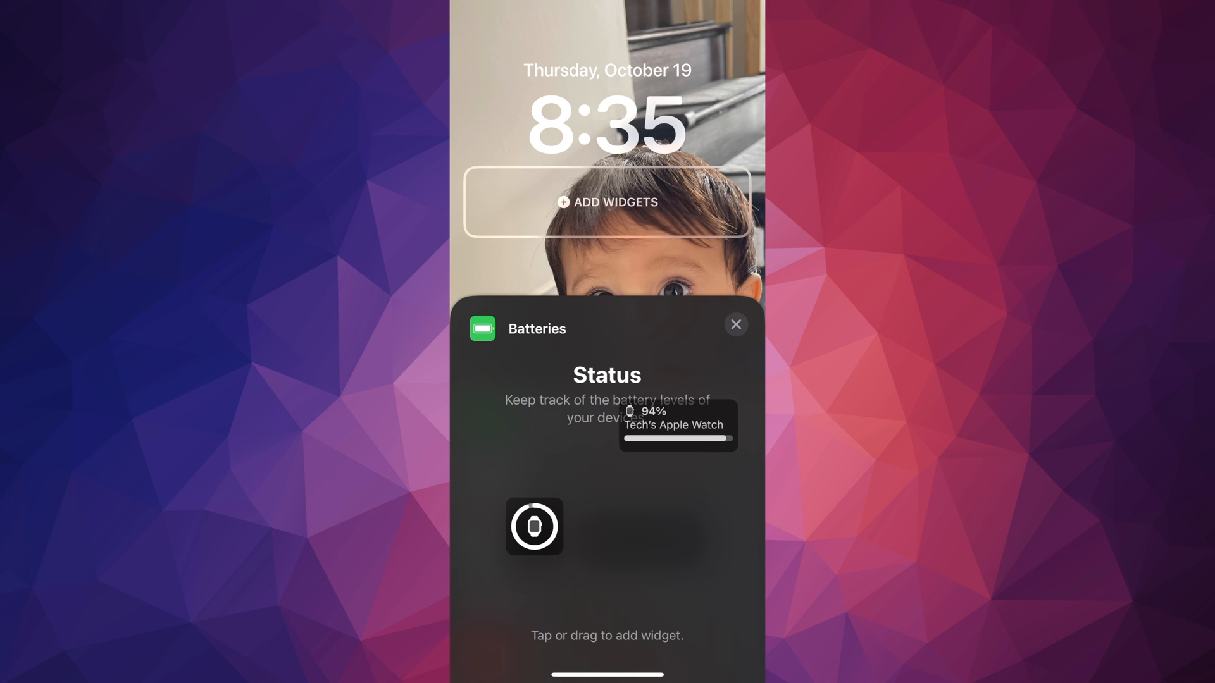
{"action": "left_click_drag", "start_coordinate": [677, 424], "coordinate": [607, 213]}
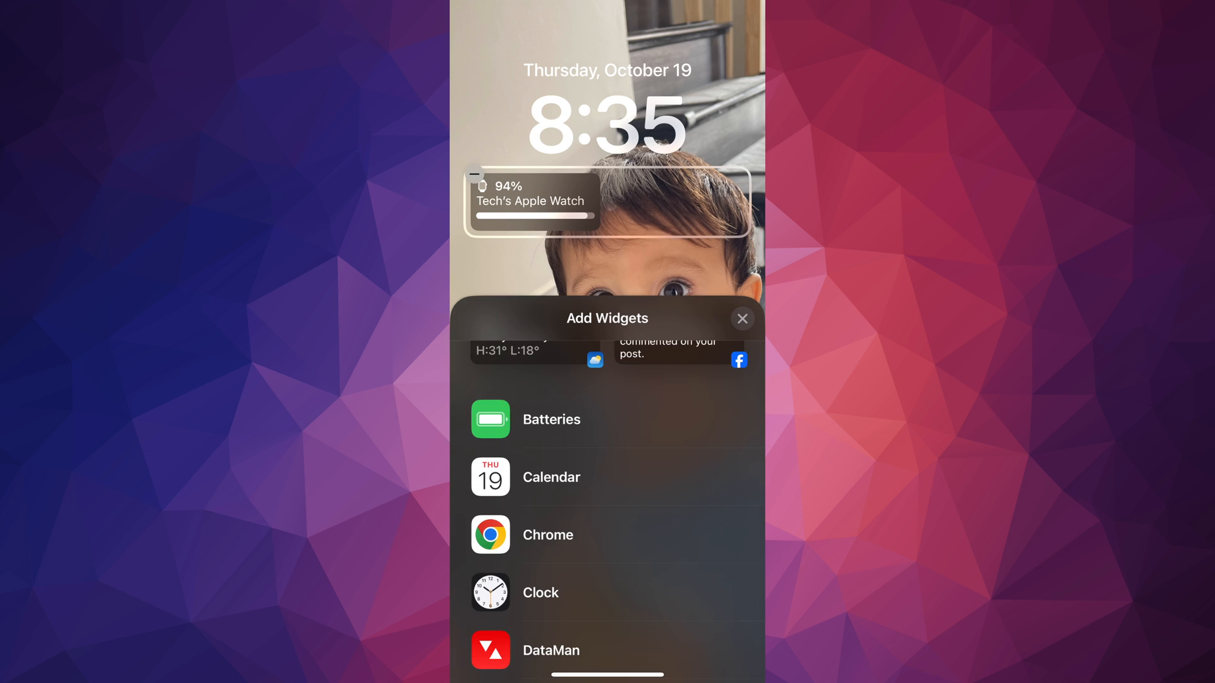
{"action": "left_click", "coordinate": [741, 318]}
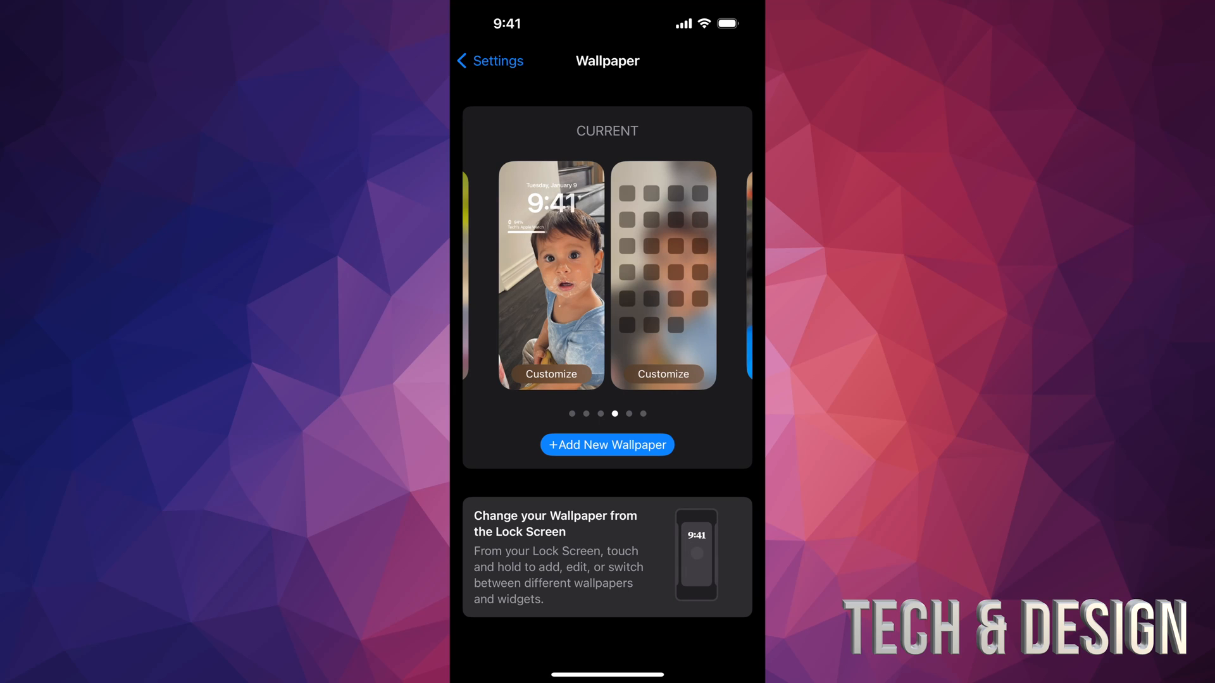
Reopen the lock screen editor and leave it, returning to the blue and yellow wallpaper pair
{"action": "left_click", "coordinate": [550, 374]}
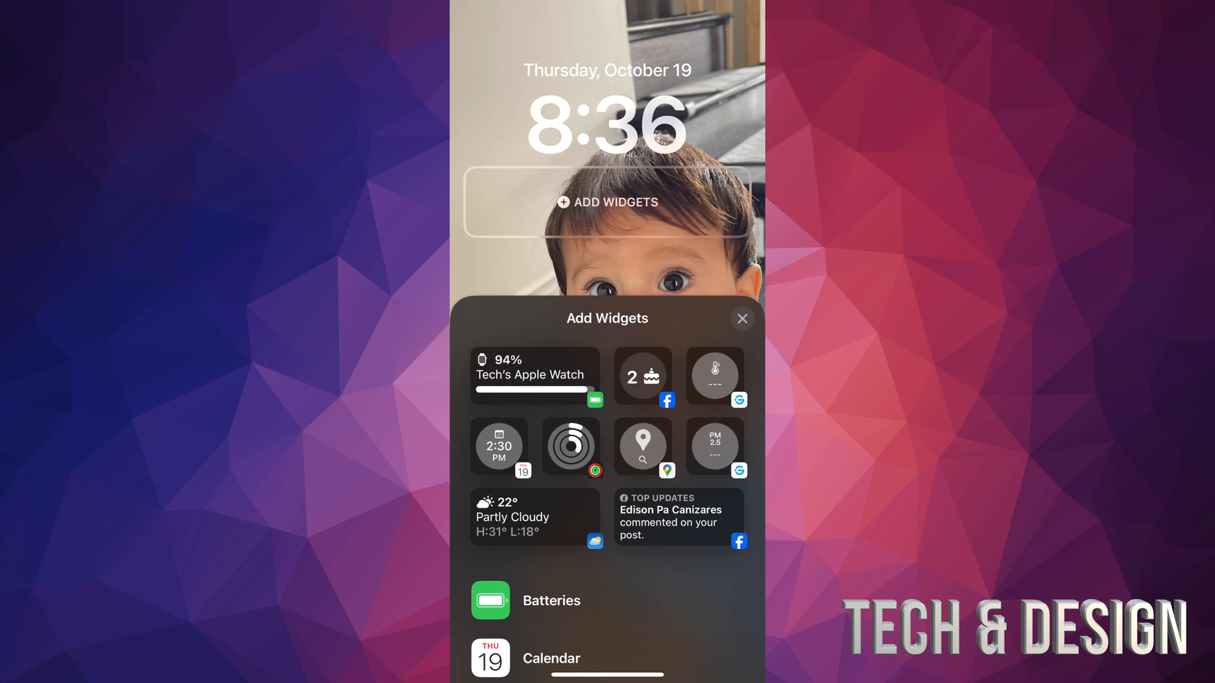
{"action": "left_click", "coordinate": [741, 318]}
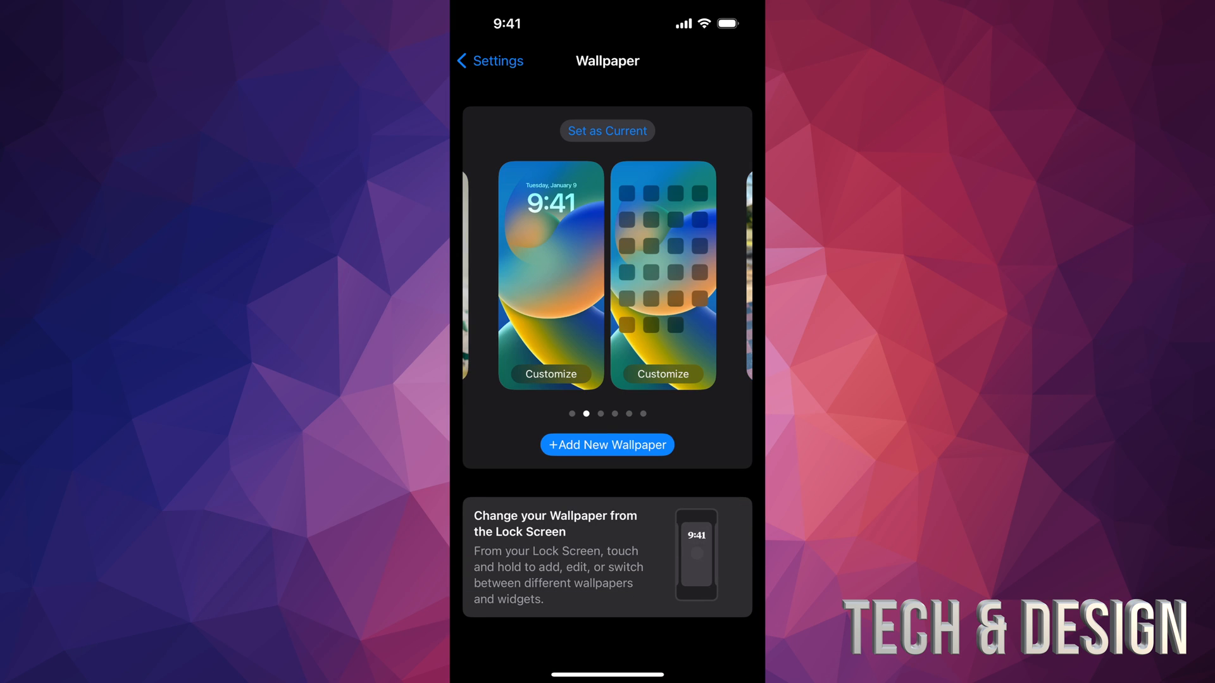
Add a new red and purple wallpaper and place the PRO widget below the time
{"action": "left_click", "coordinate": [607, 445]}
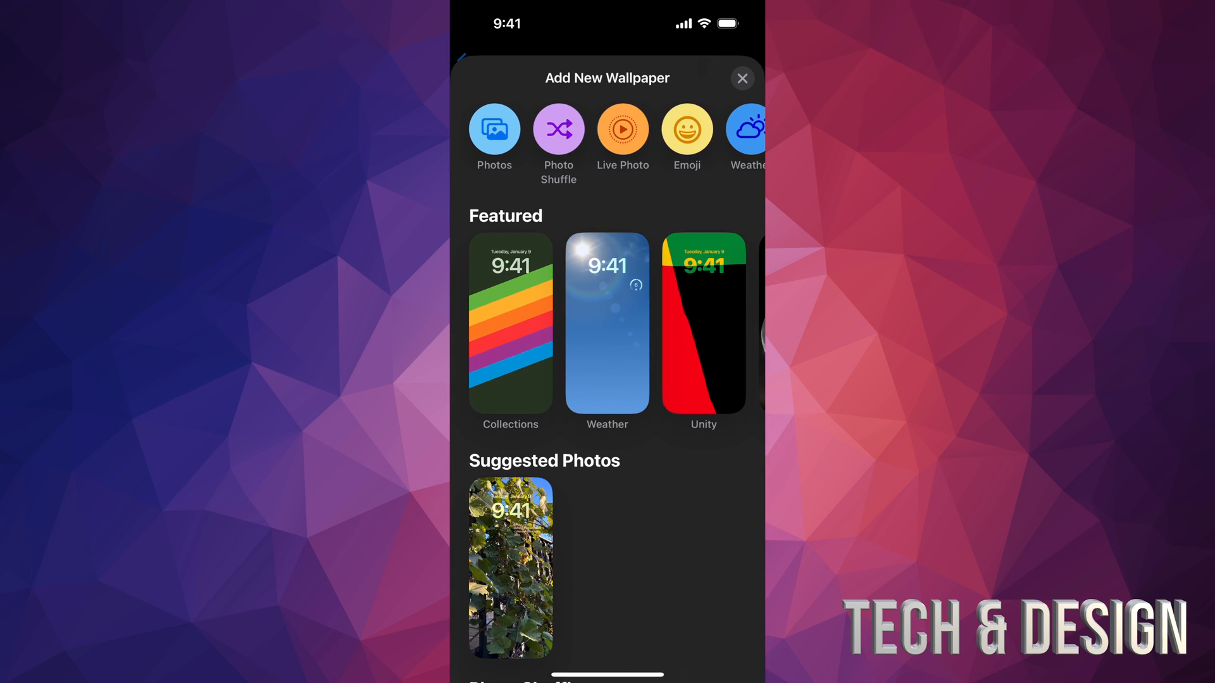
{"action": "scroll", "scroll_direction": "down", "scroll_amount": 3}
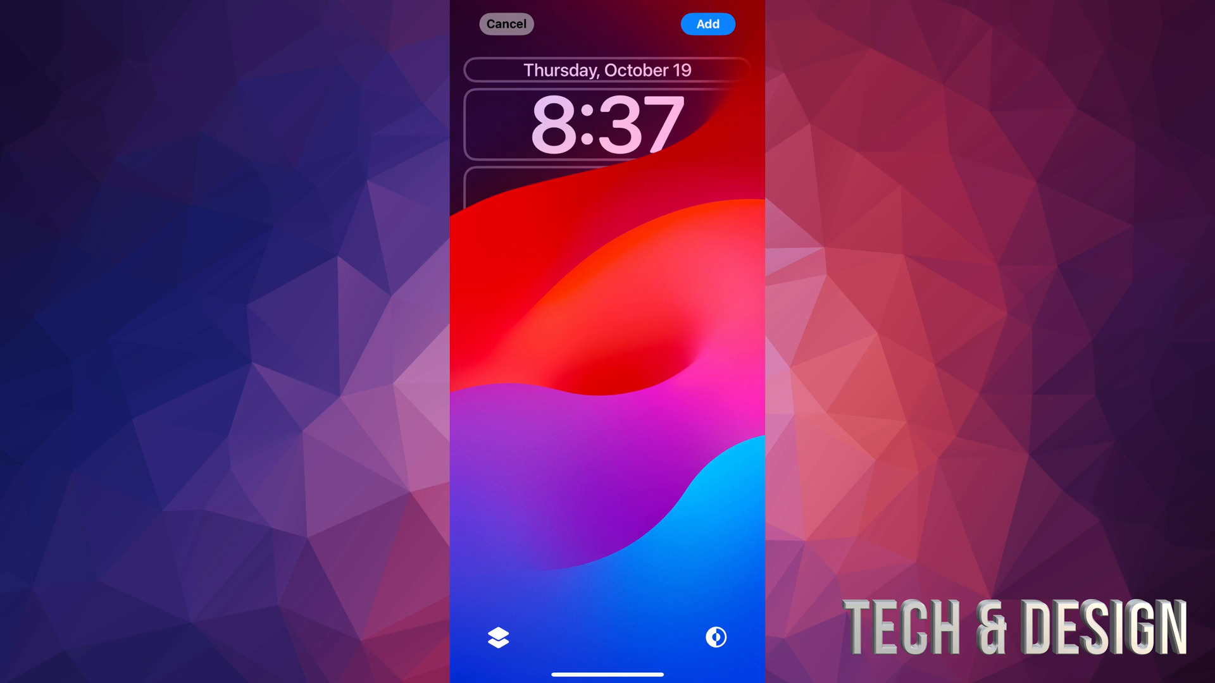
{"action": "left_click", "coordinate": [607, 201]}
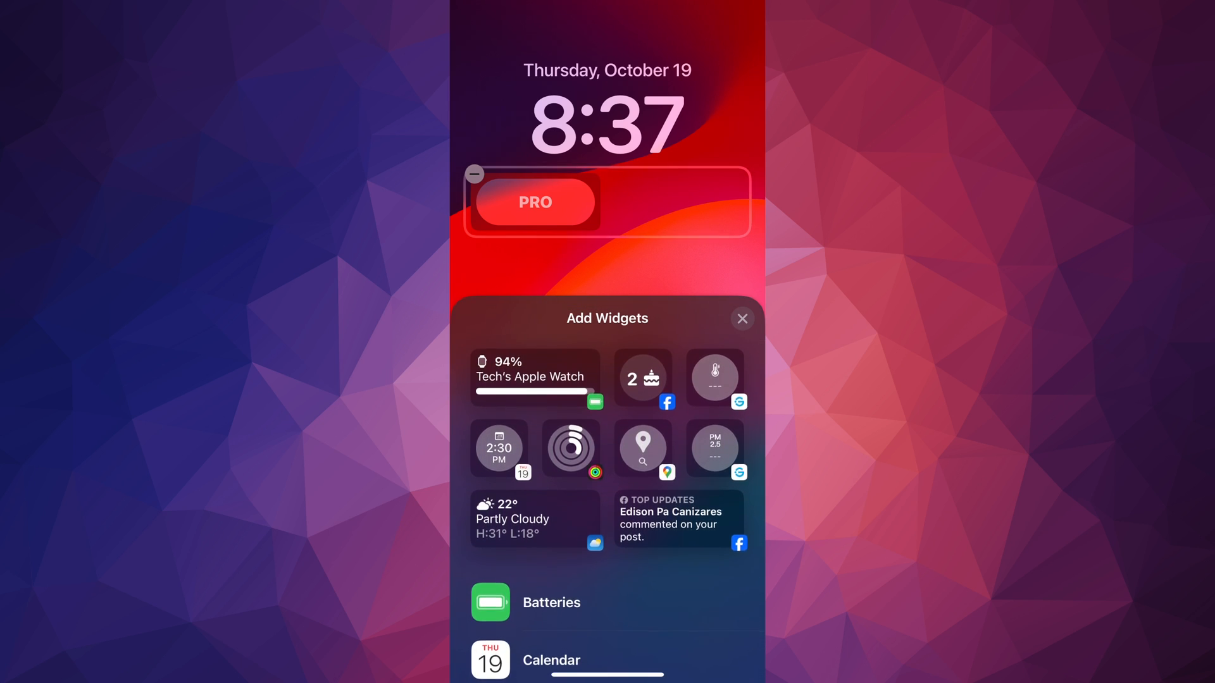
Add the thermometer and Weather Temperature widgets beside PRO, then return to the widget list
{"action": "left_click", "coordinate": [714, 376]}
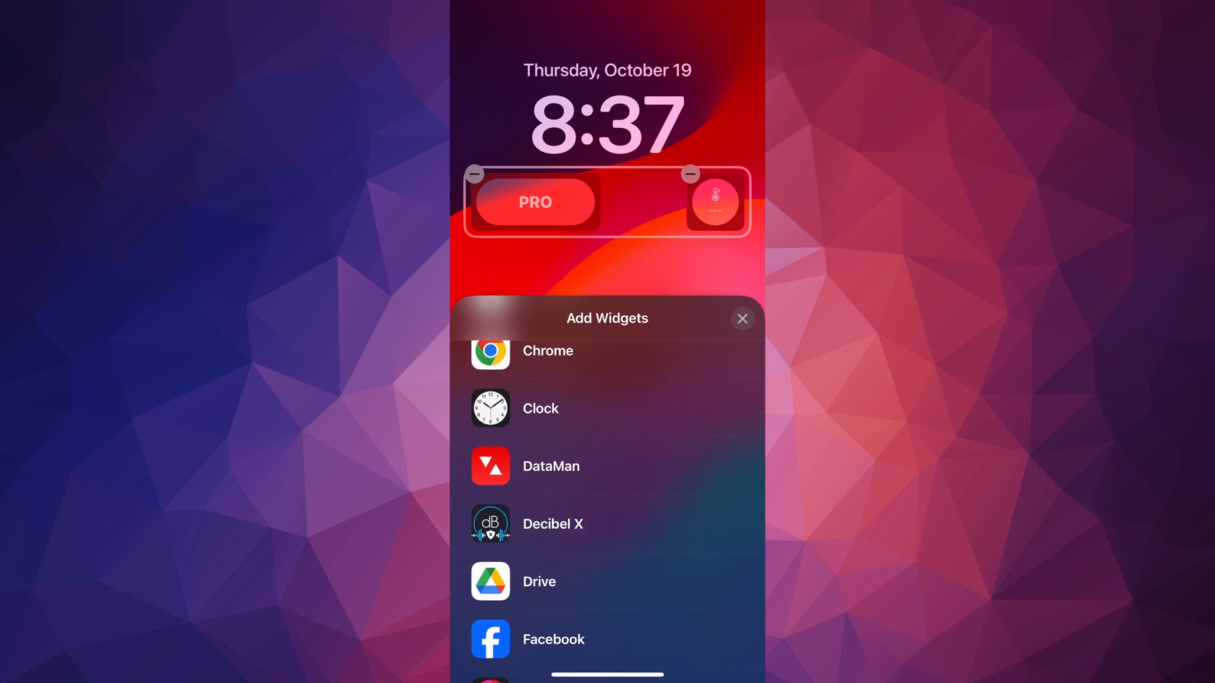
{"action": "scroll", "scroll_direction": "down", "scroll_amount": 3}
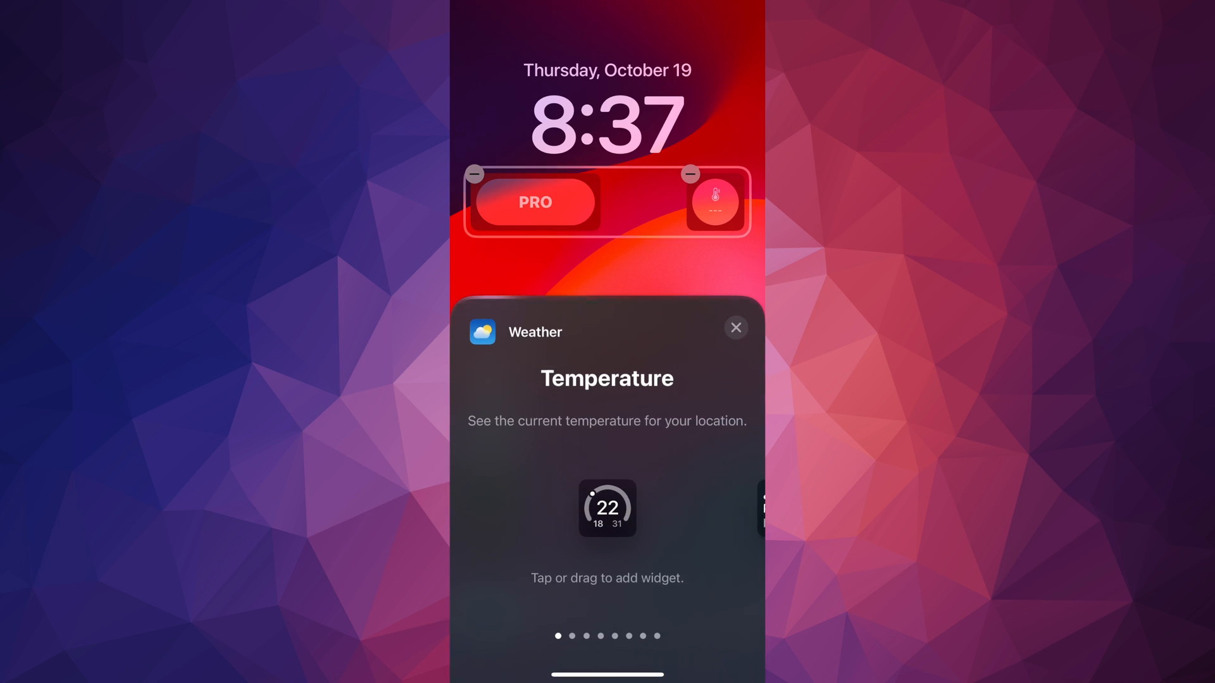
{"action": "scroll", "scroll_direction": "left", "scroll_amount": 3}
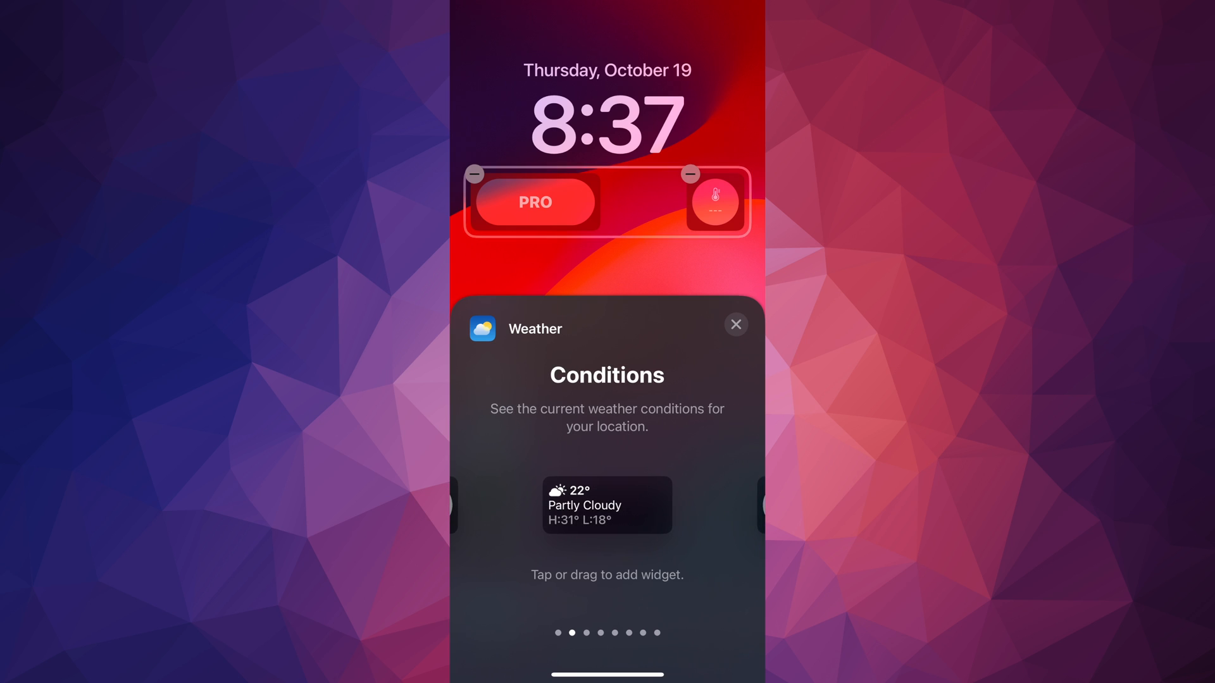
{"action": "scroll", "scroll_direction": "left", "scroll_amount": 3}
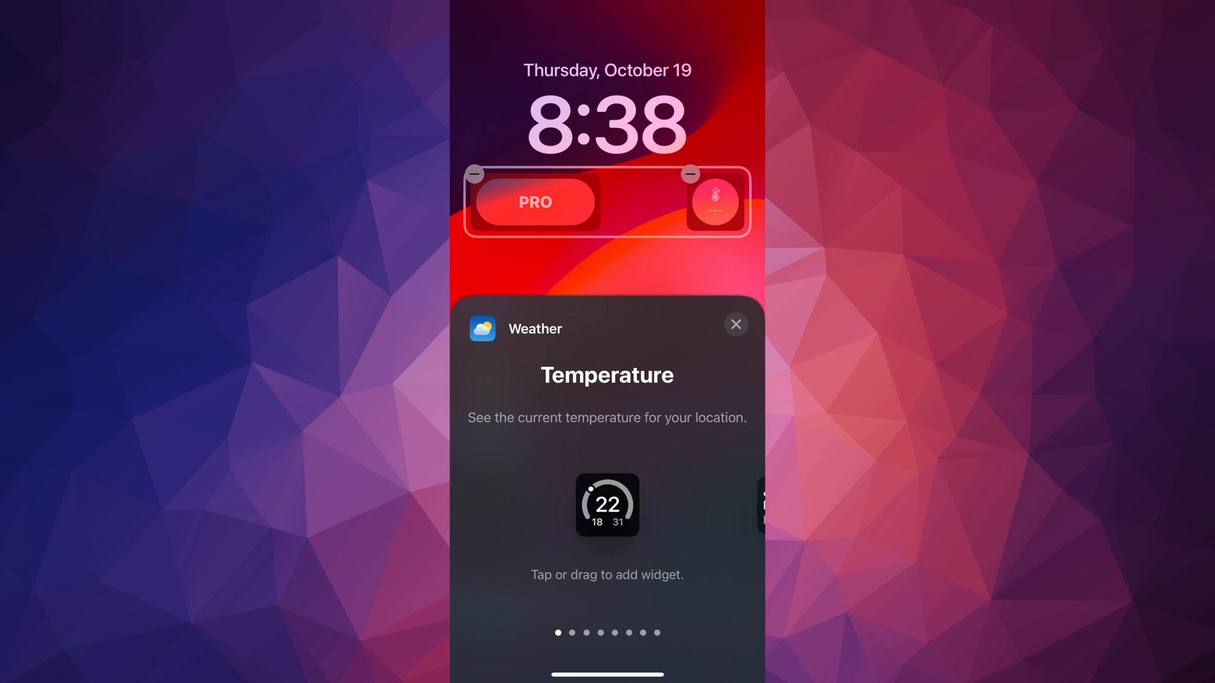
{"action": "left_click", "coordinate": [607, 505]}
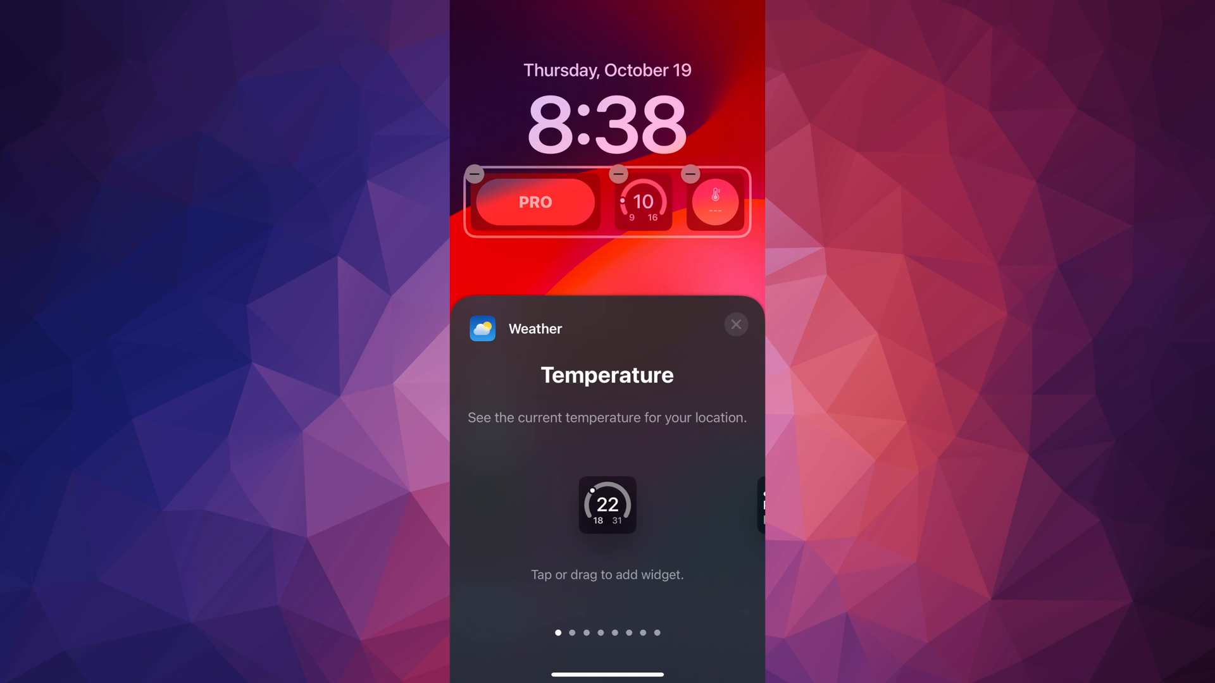
{"action": "left_click", "coordinate": [734, 323]}
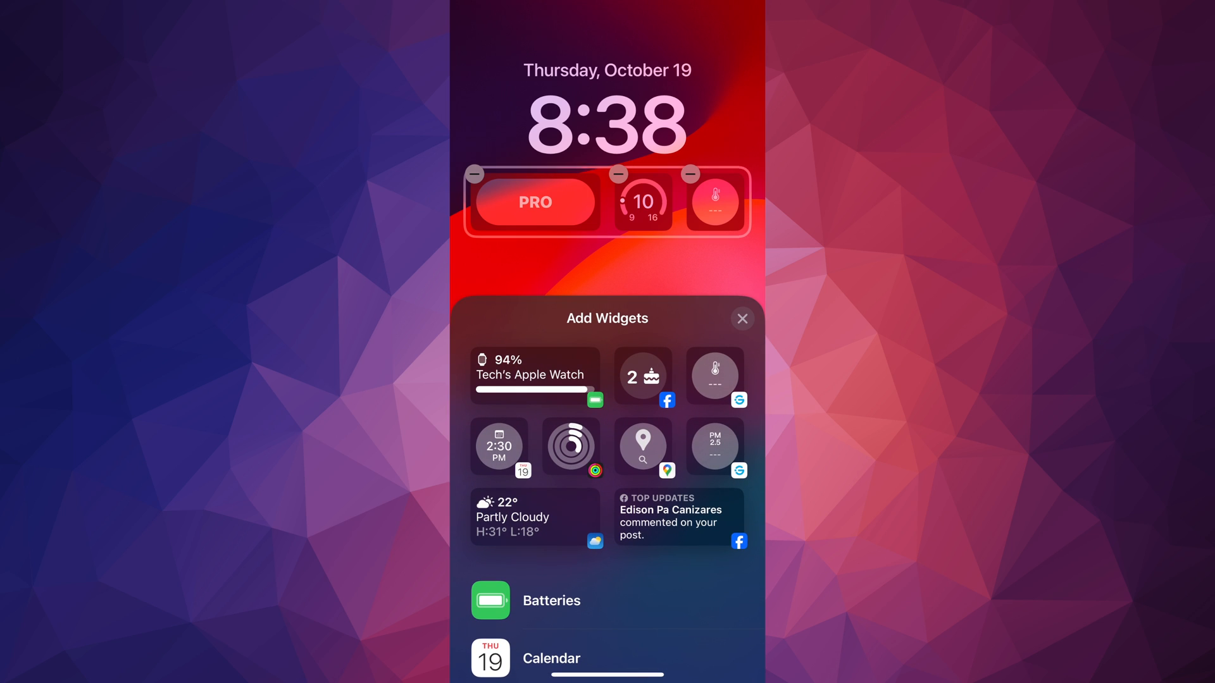
Close the widget list and add the lock screen, bringing up the wallpaper pair prompt
{"action": "left_click", "coordinate": [741, 318]}
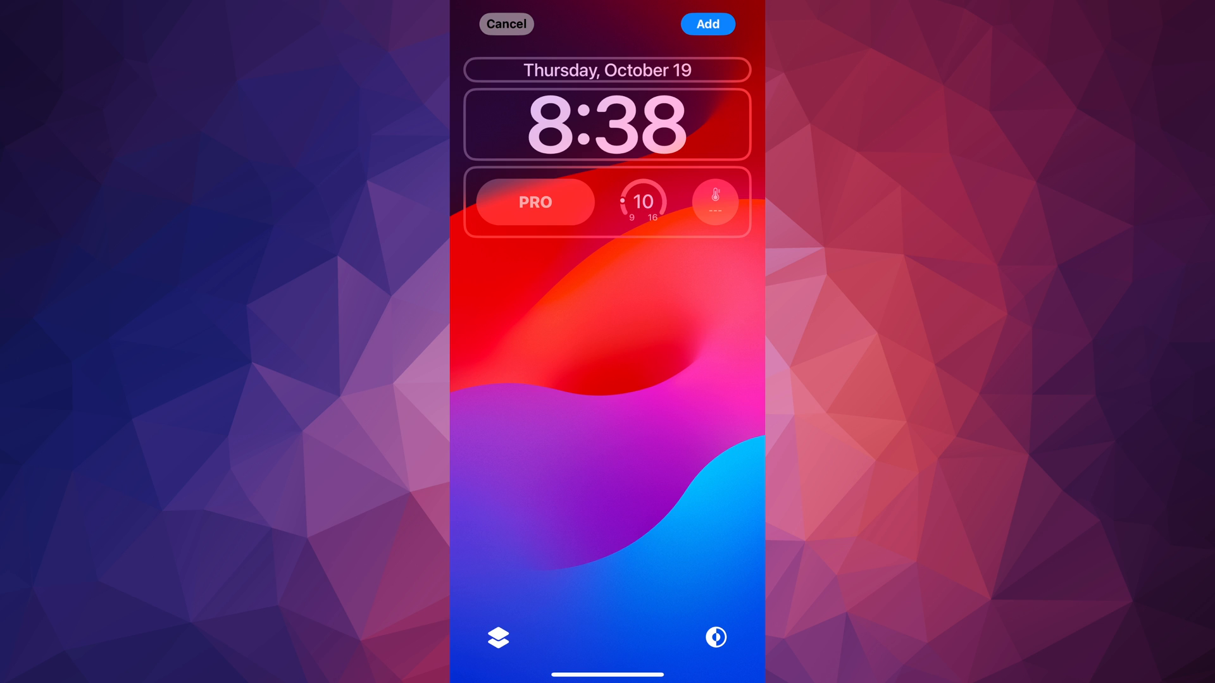
{"action": "left_click", "coordinate": [707, 24]}
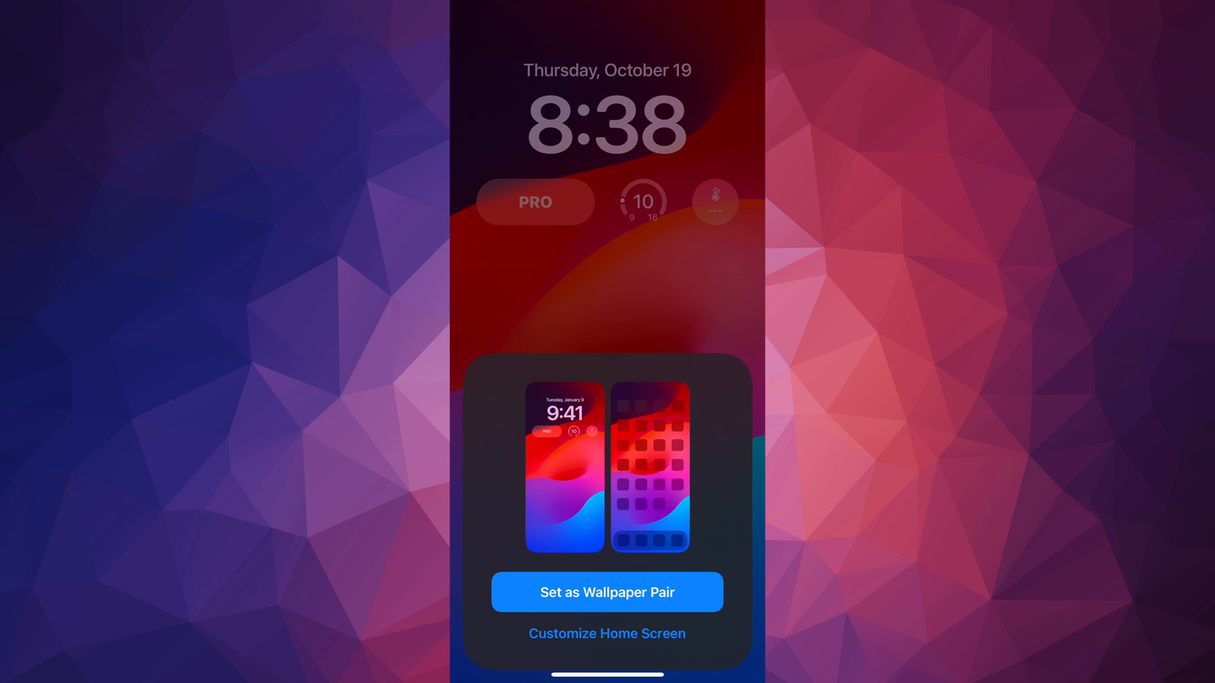